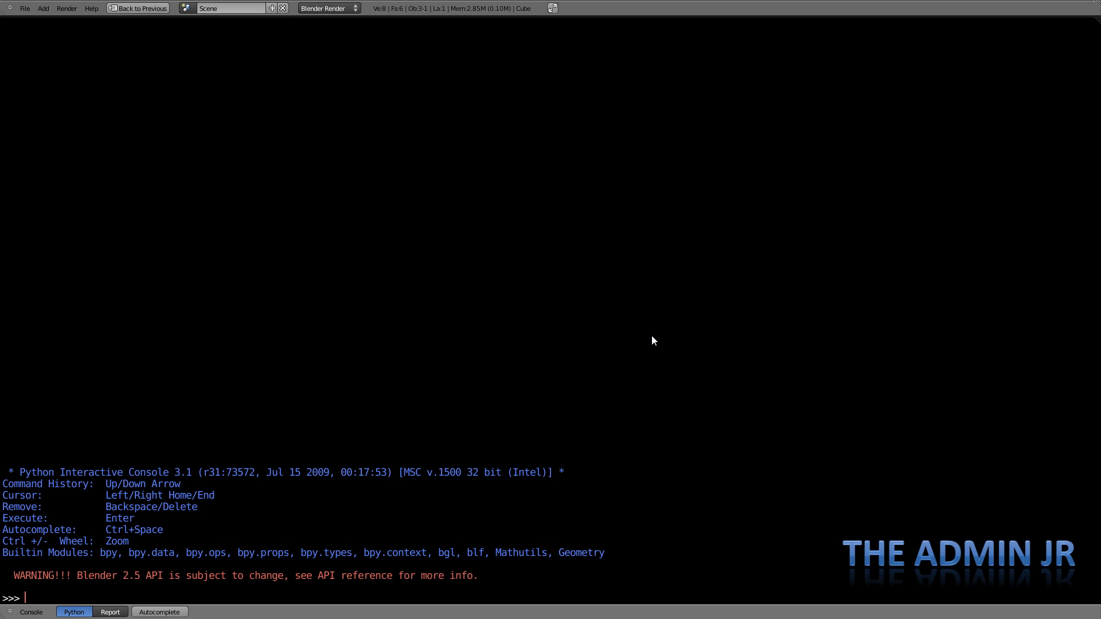
text(123)
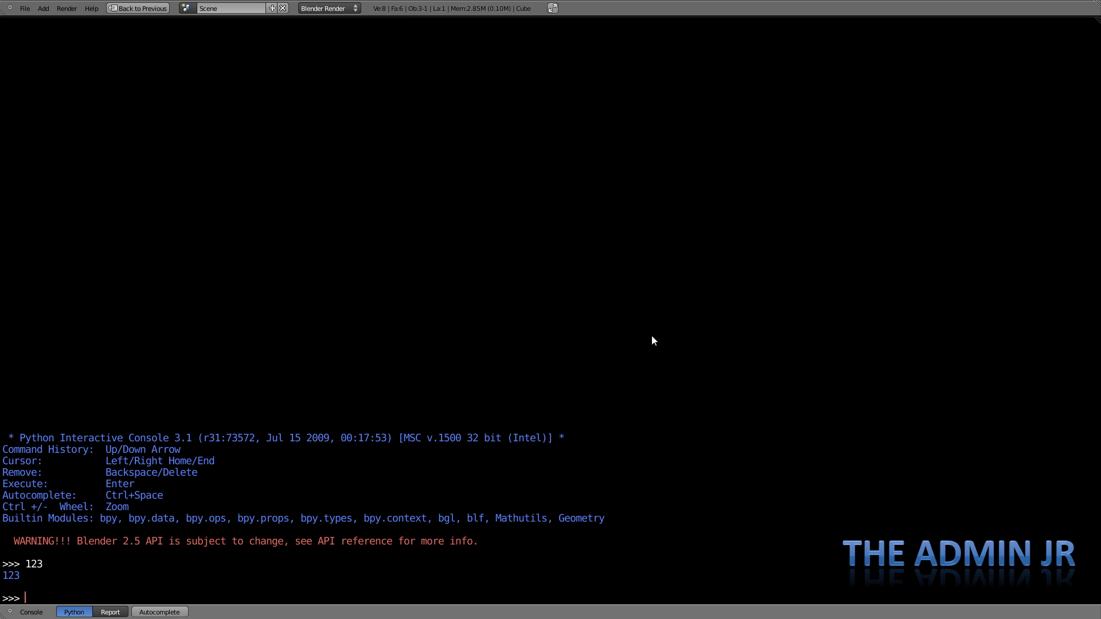
text(")
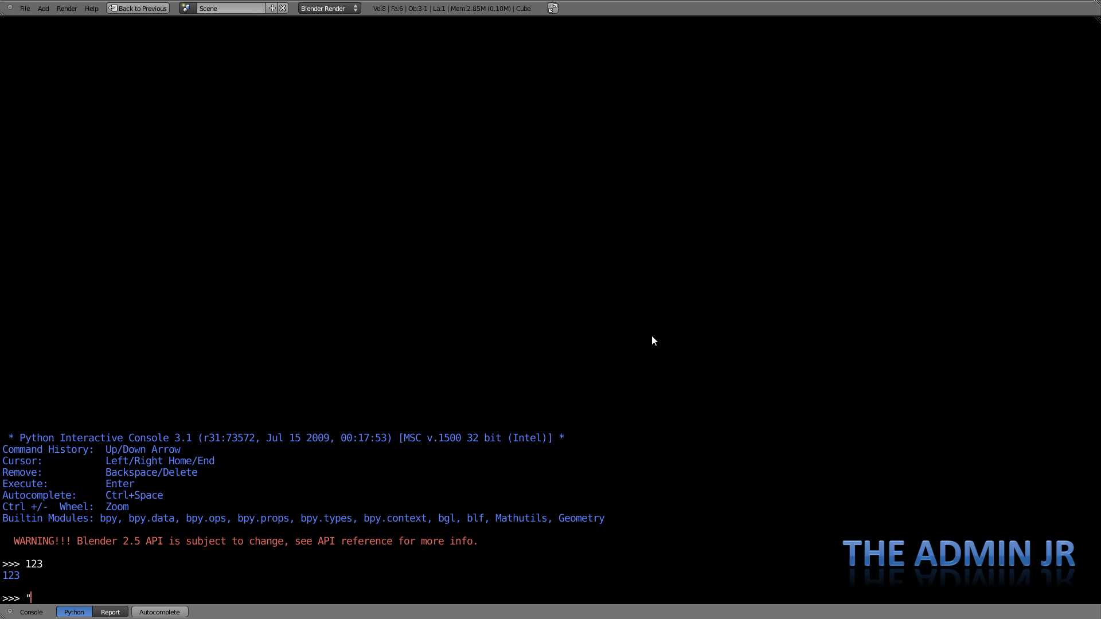
text(Hello World!)
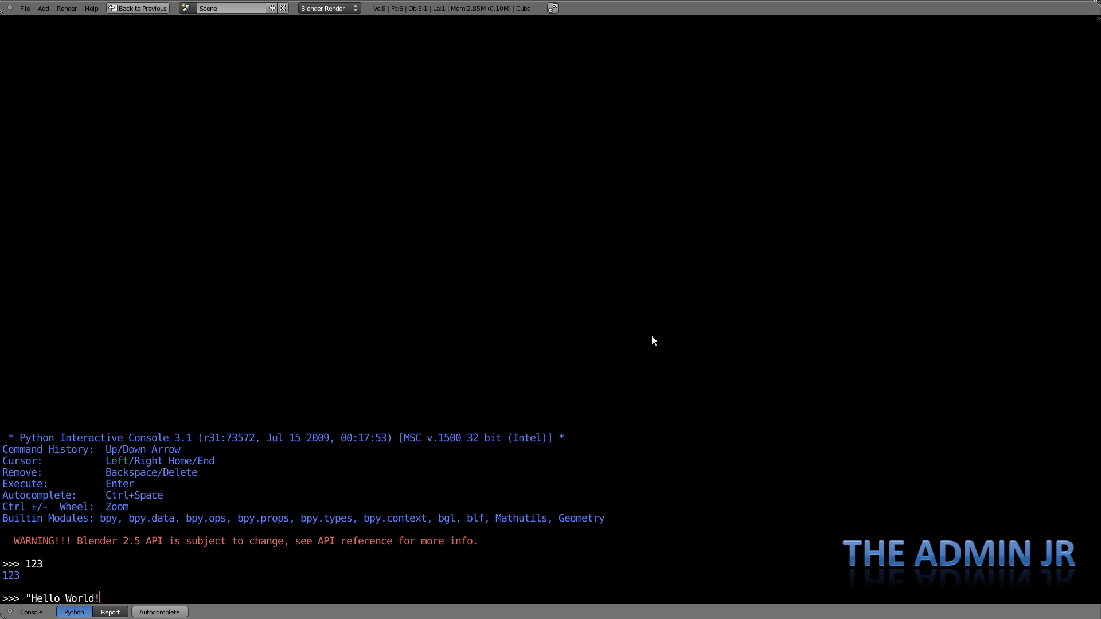
text(!)
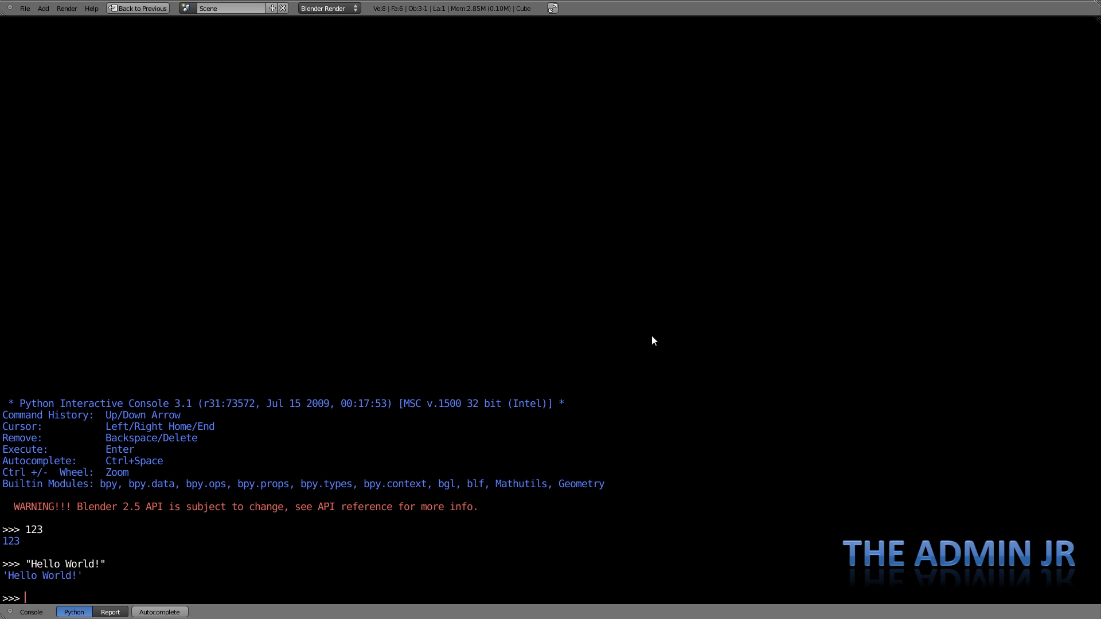
text([1)
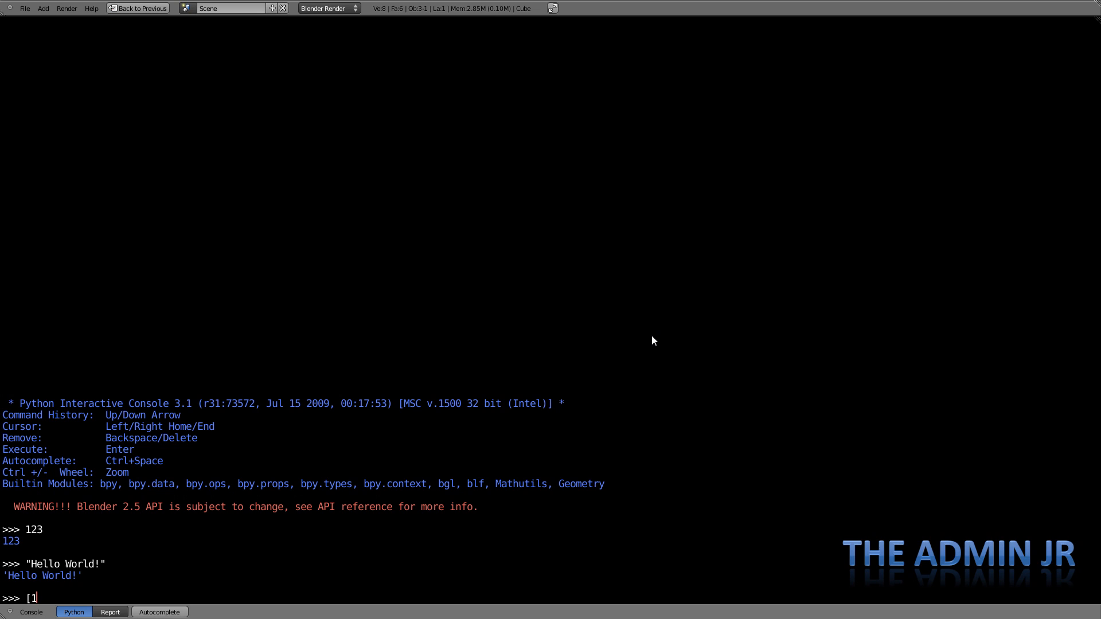
text(,2,3])
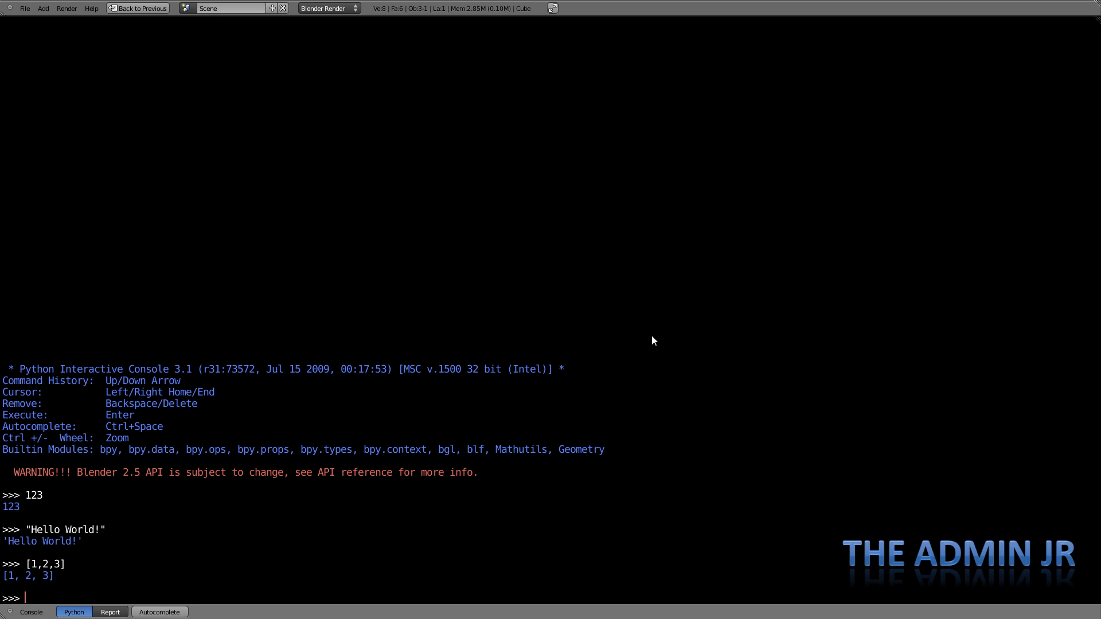
text([")
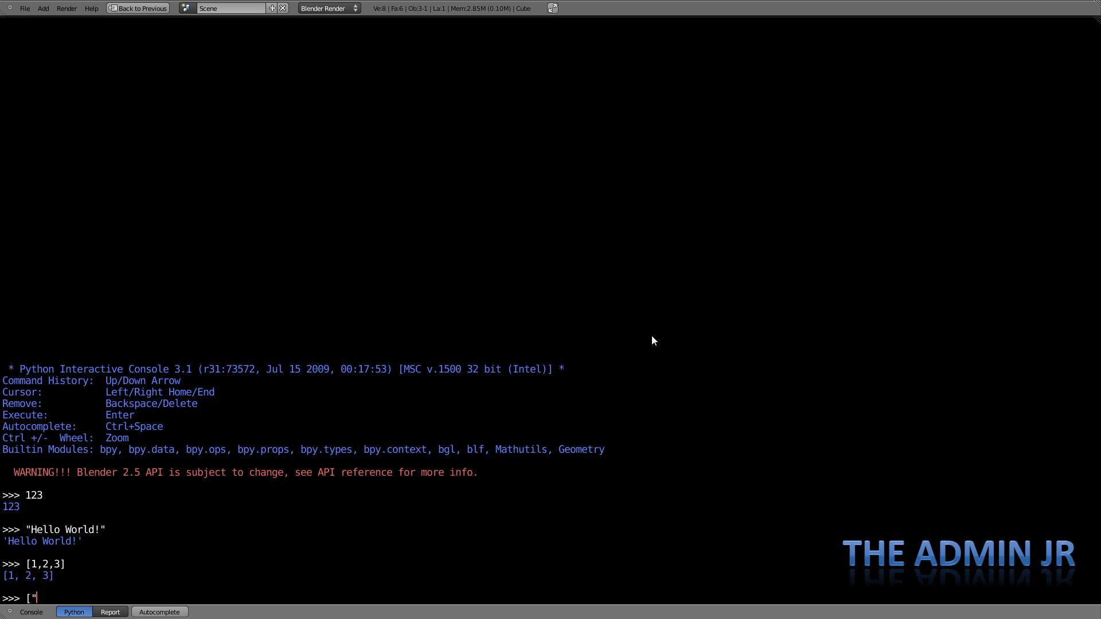
text(Hello"," ",)
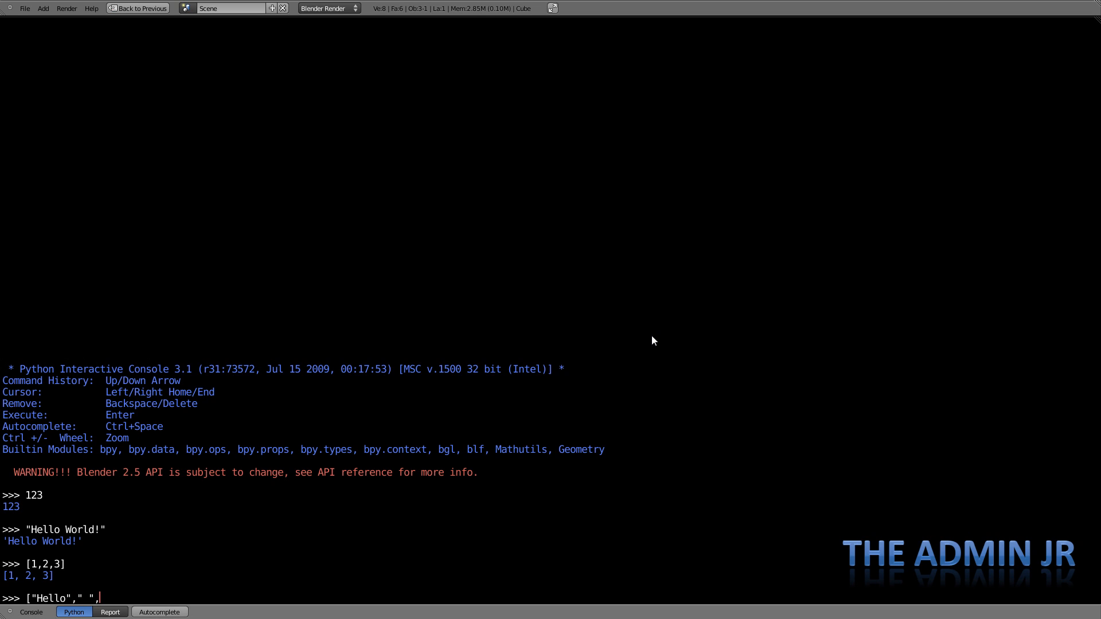
text("World","!")
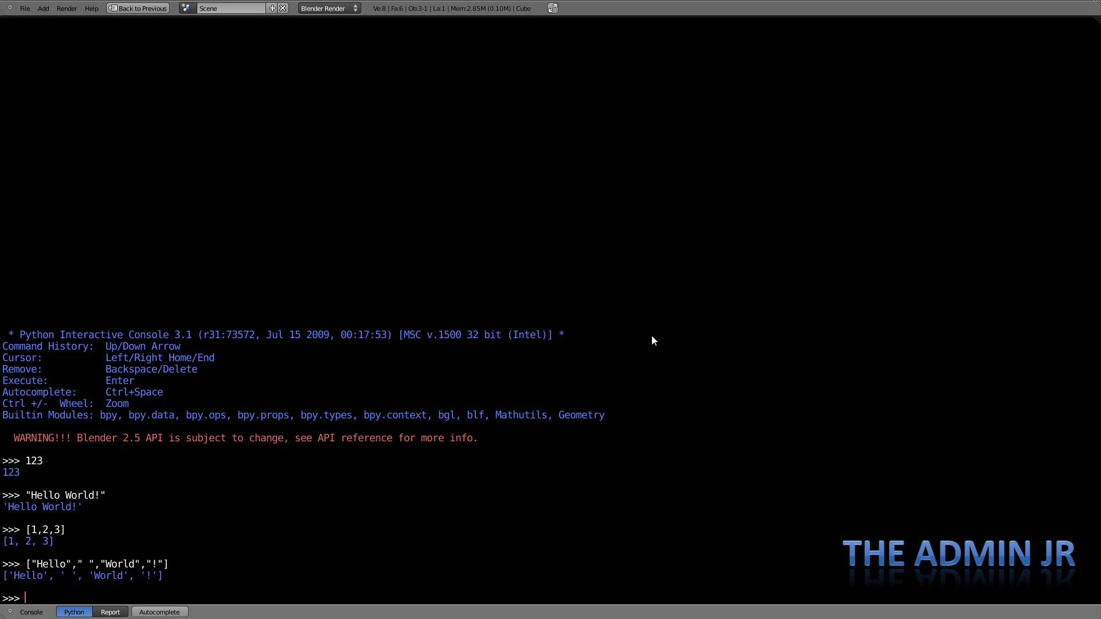
text([)
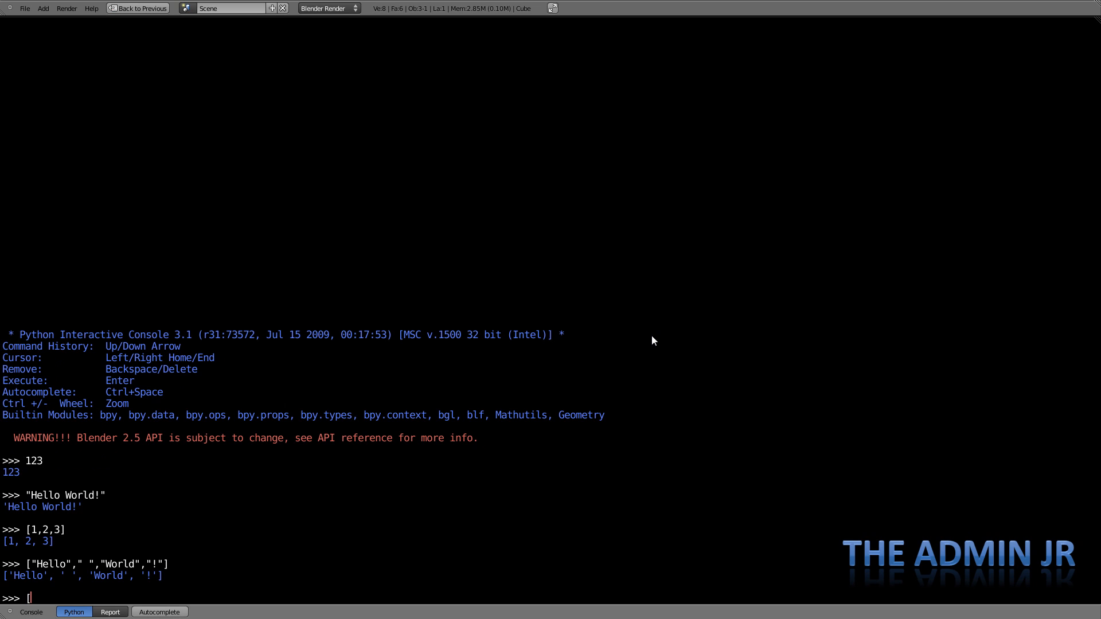
text([1,2,3)
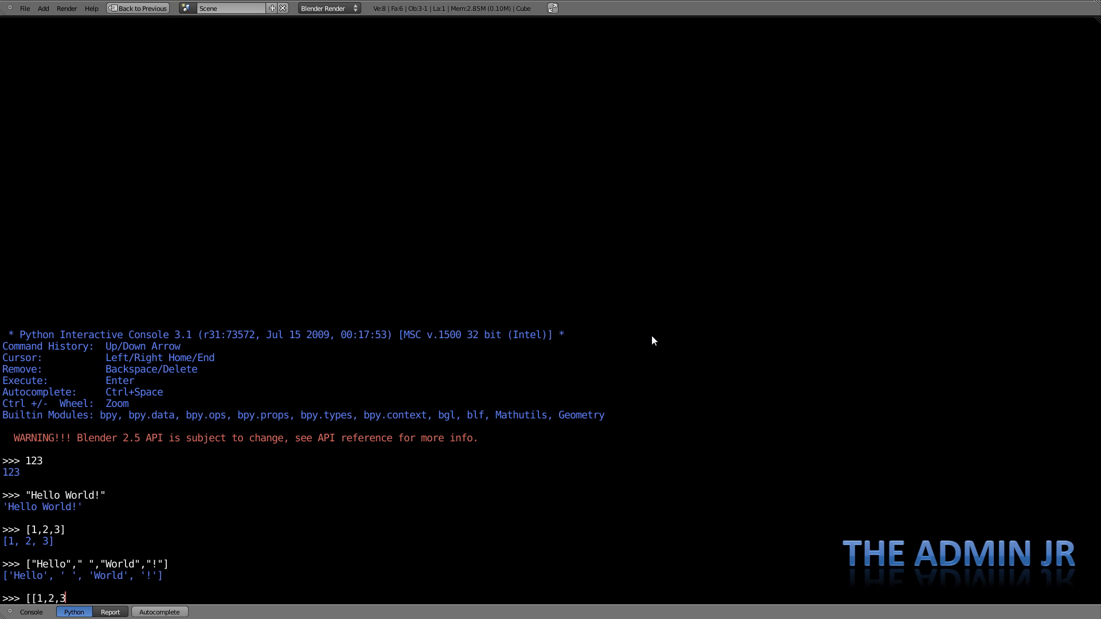
text(,)
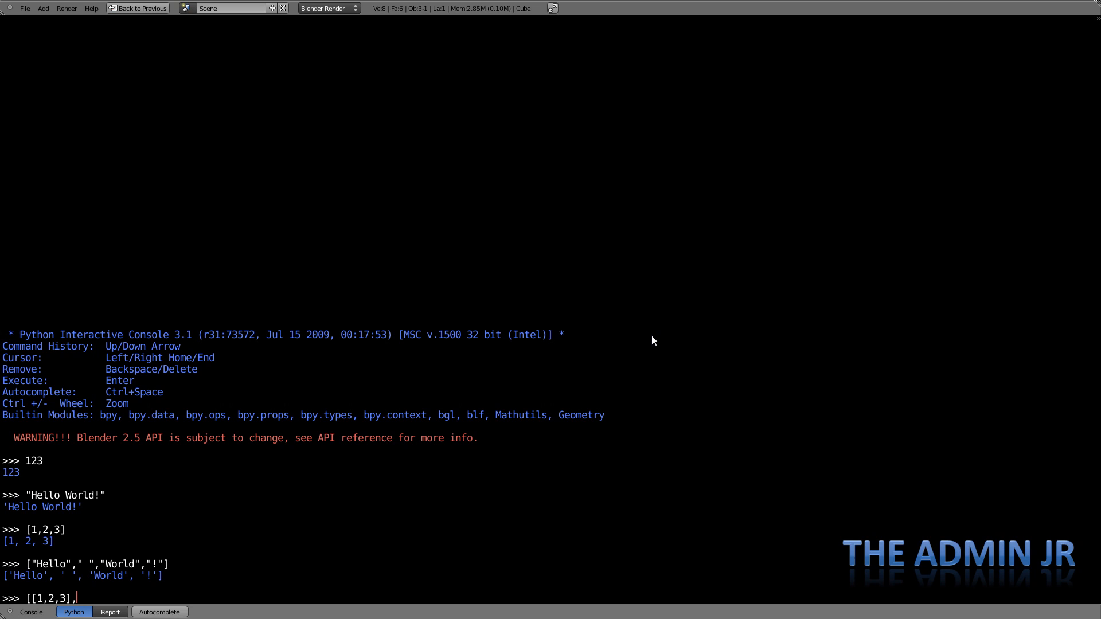
text(["a)
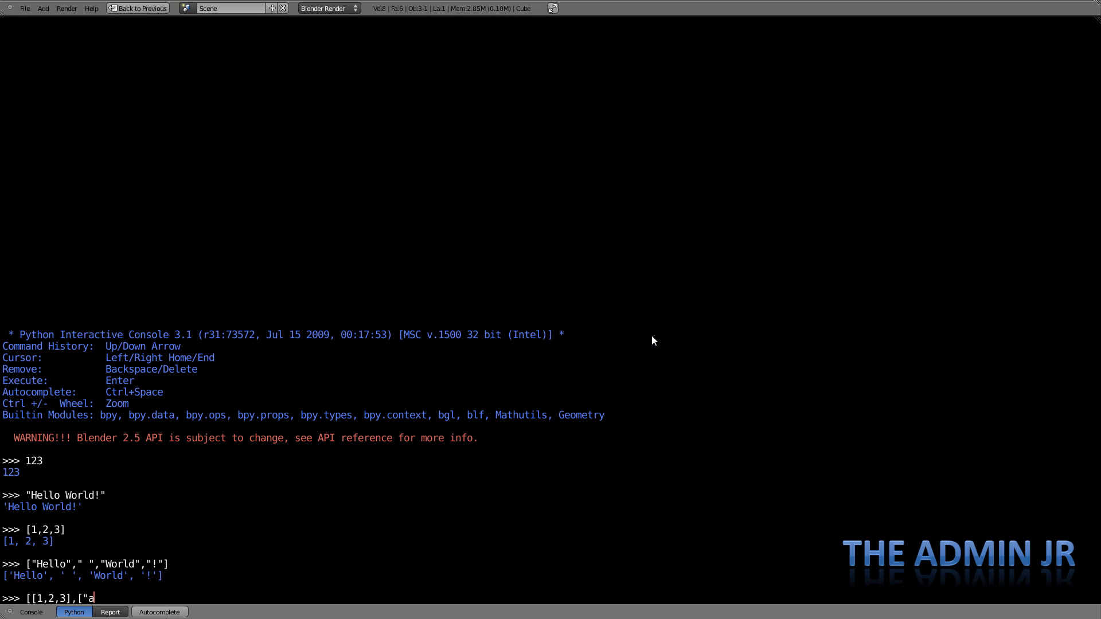
text(","b",)
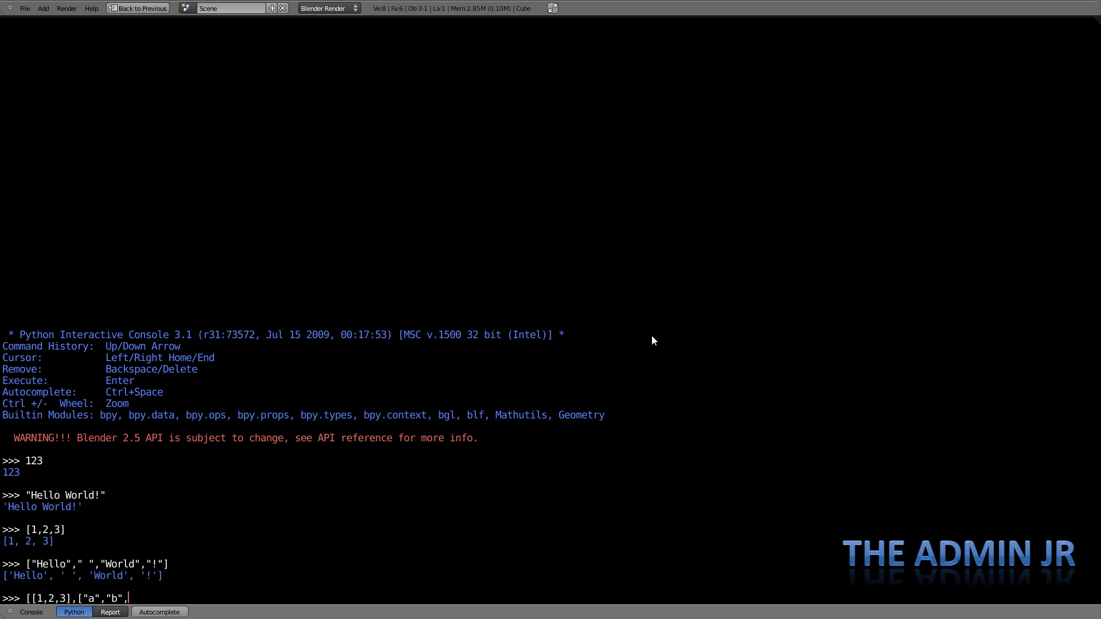
text("c"])
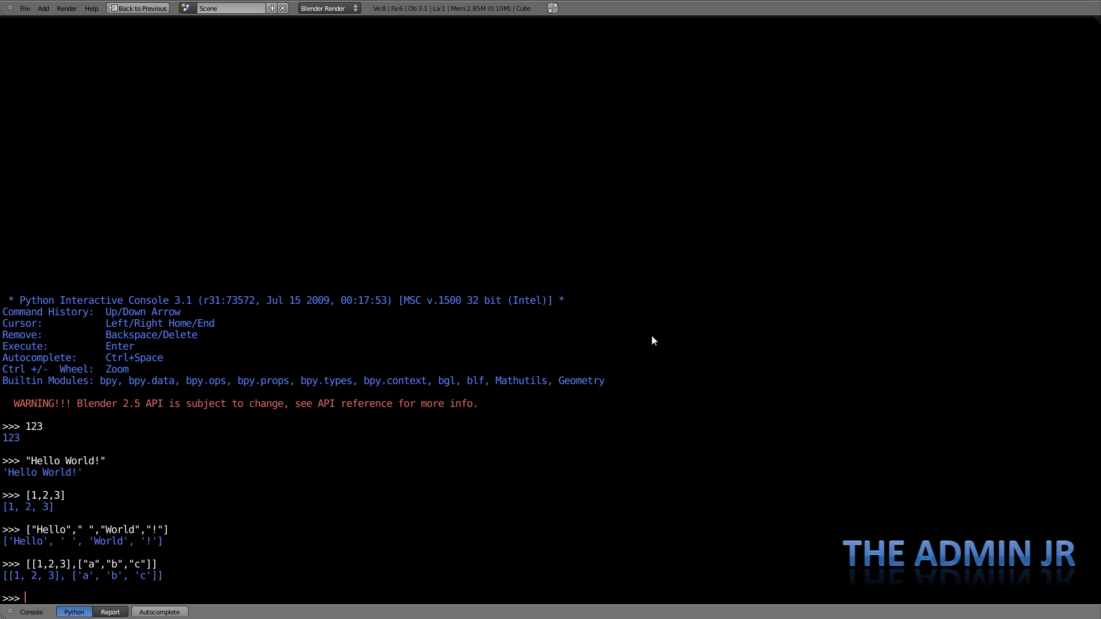
text(M)
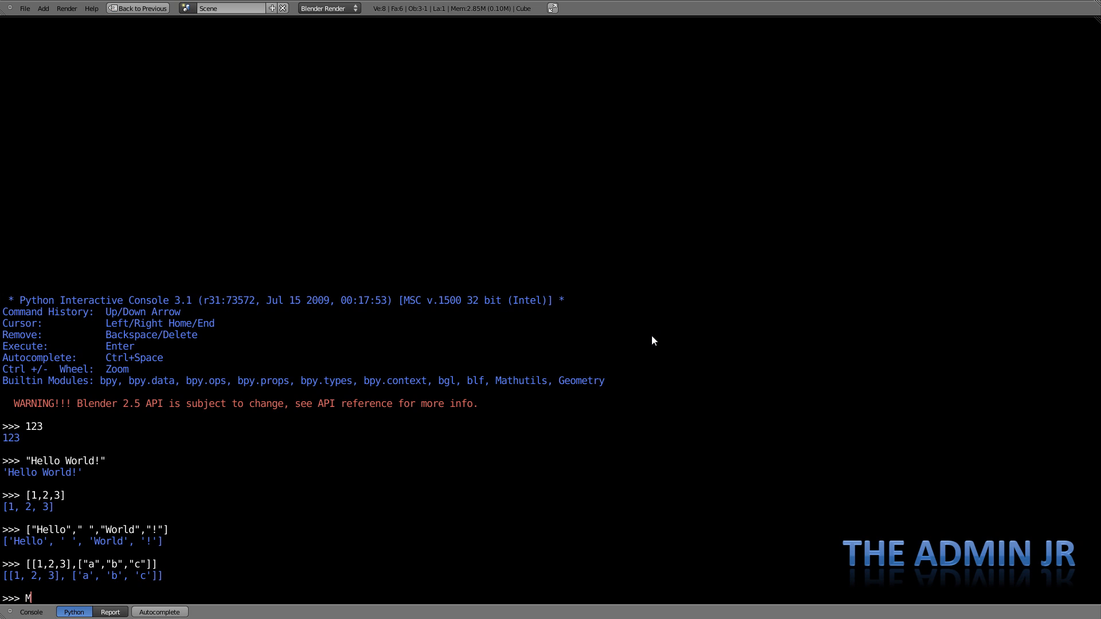
text(yList)
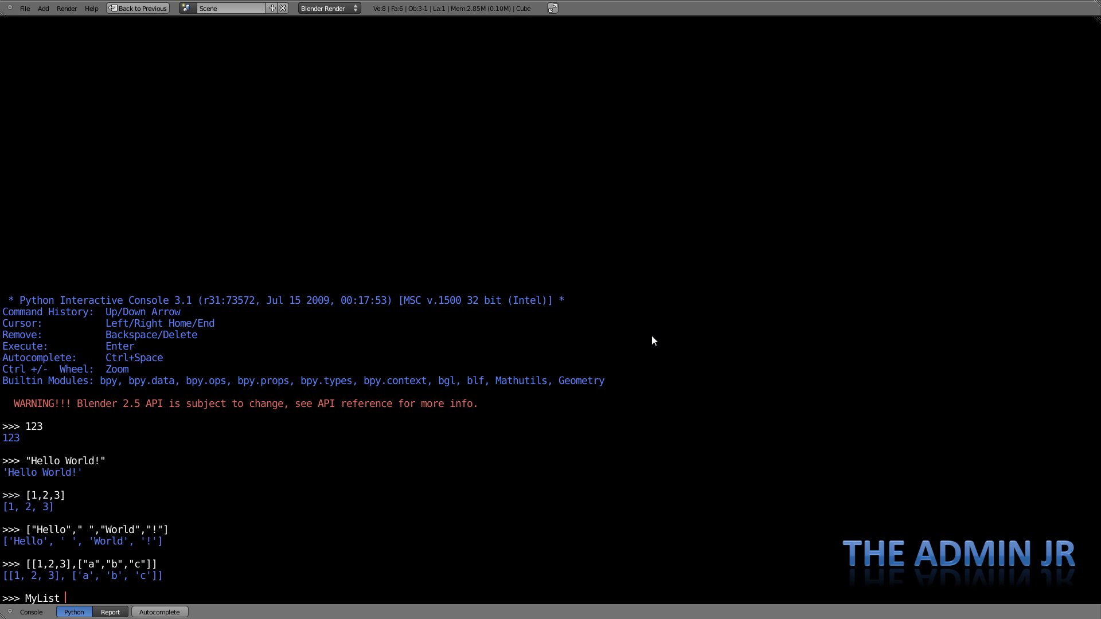
text(= ["V)
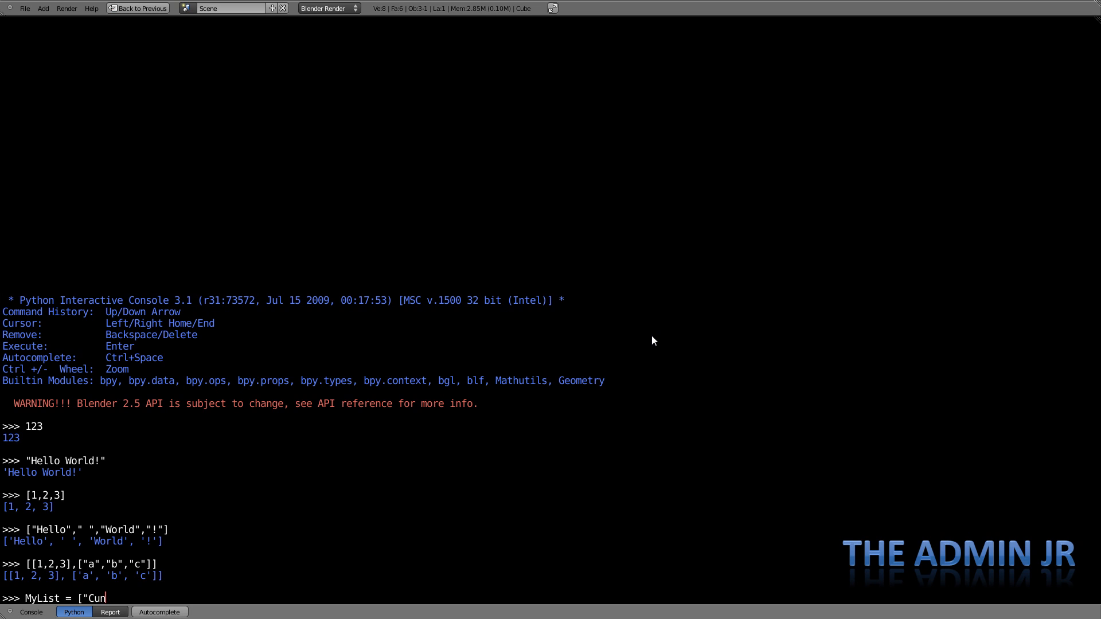
text(be)
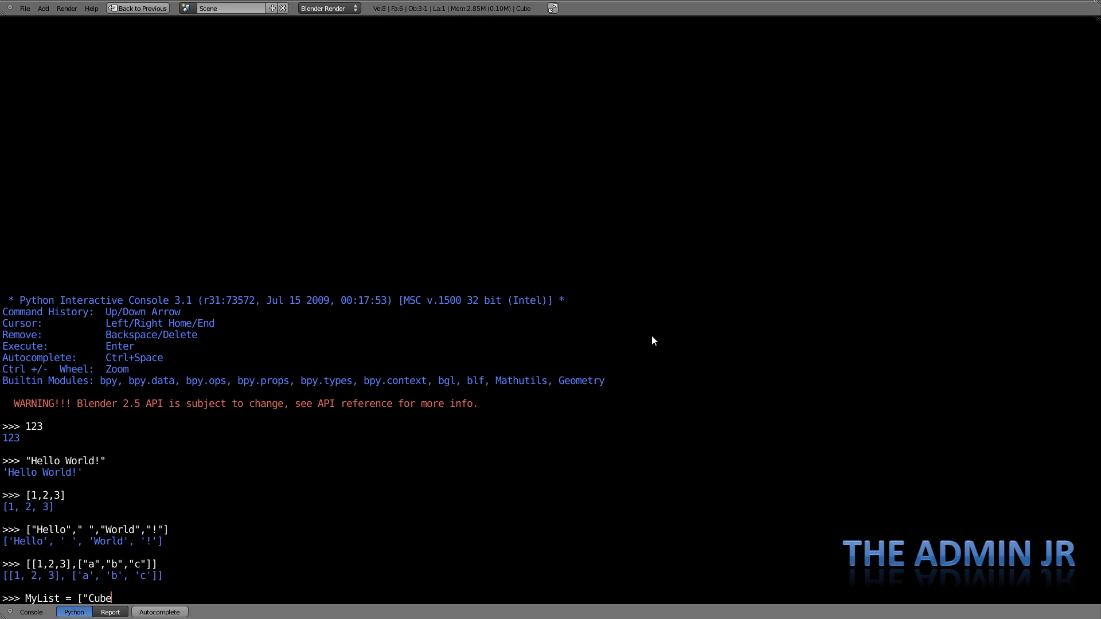
text(",")
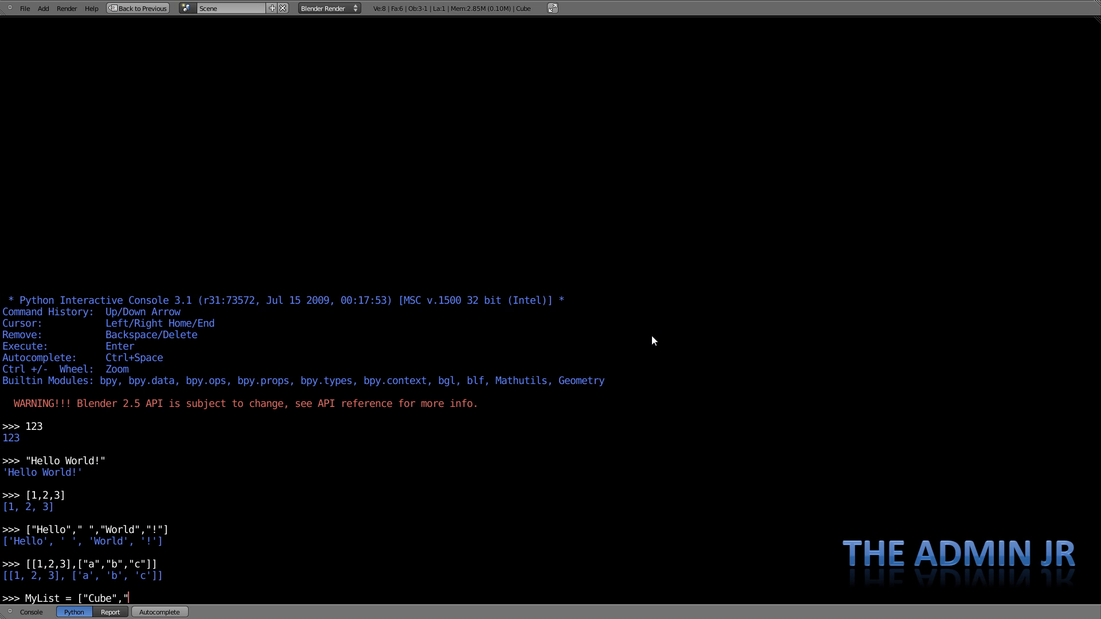
text(Lamp",)
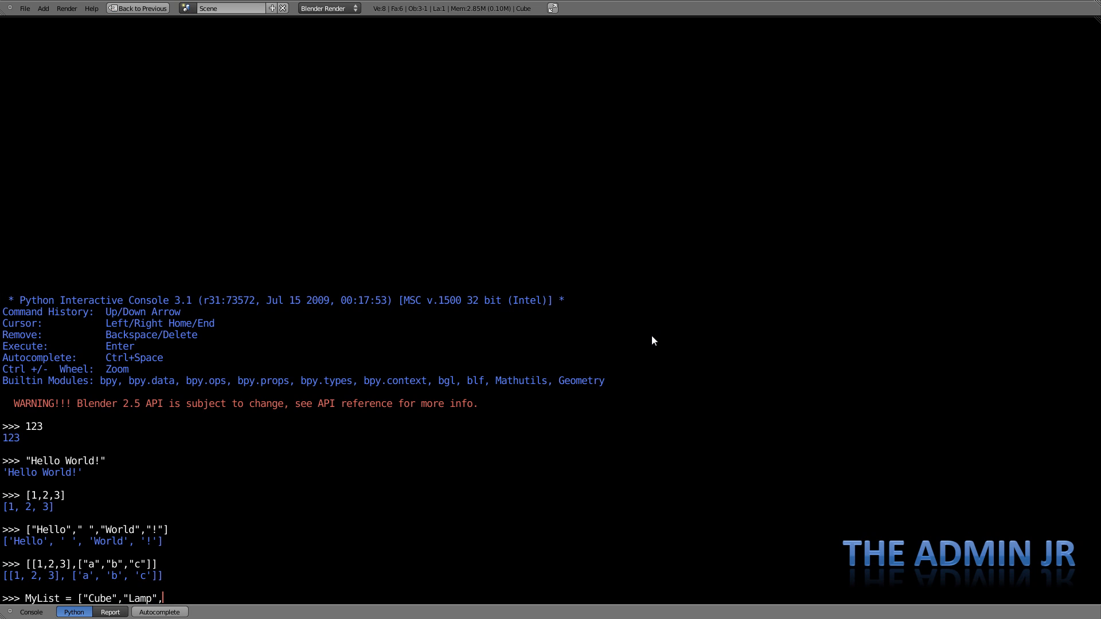
text("Suz)
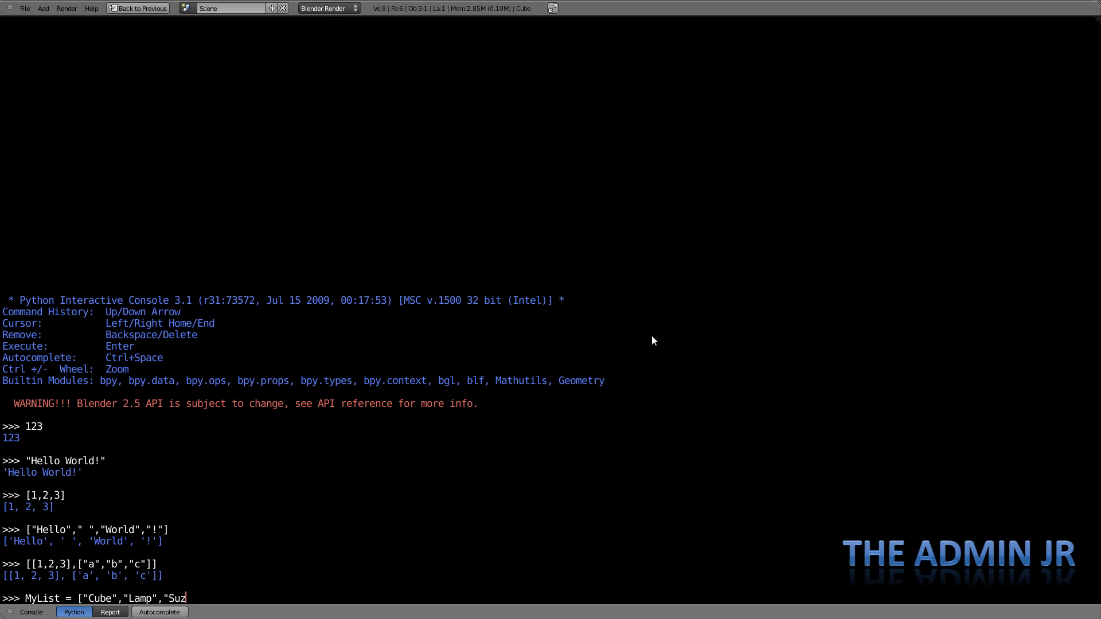
text(anne")
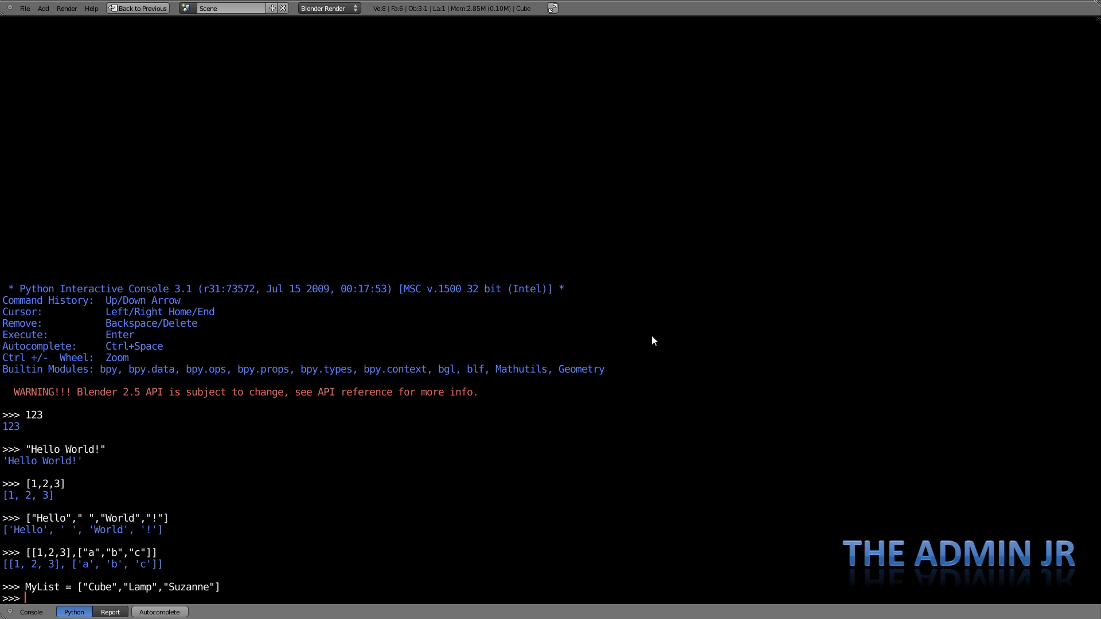
text(MyList)
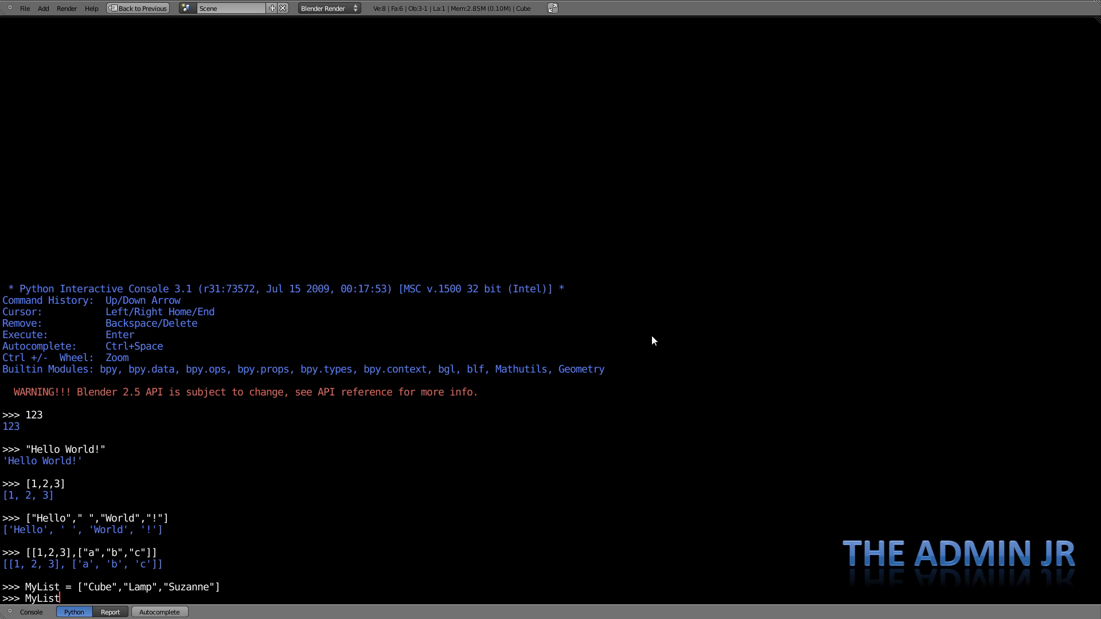
text([)
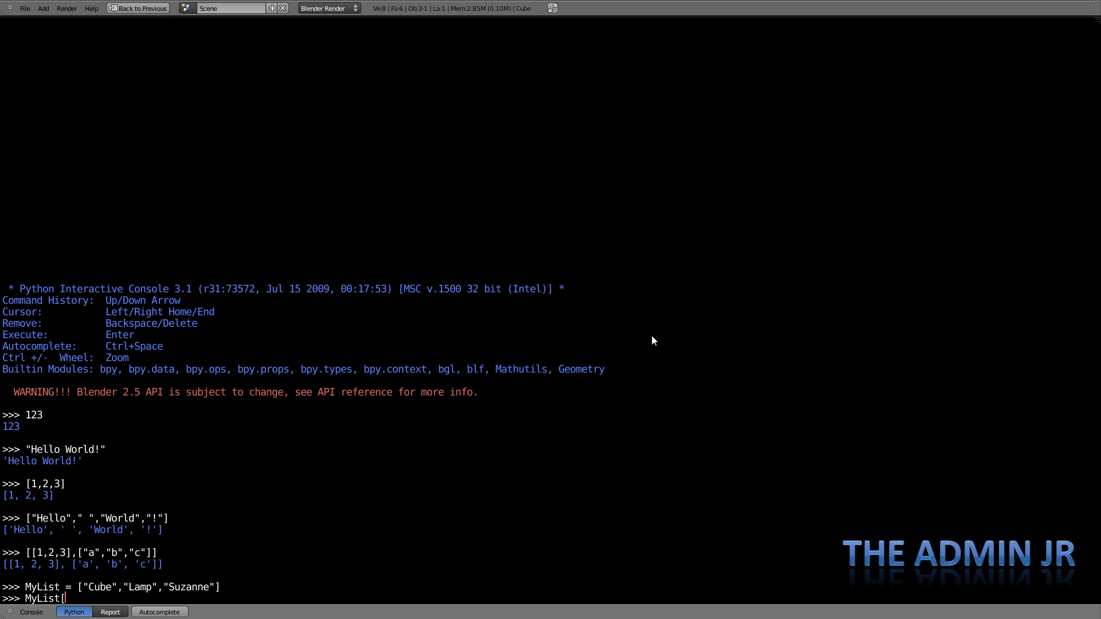
text(0)
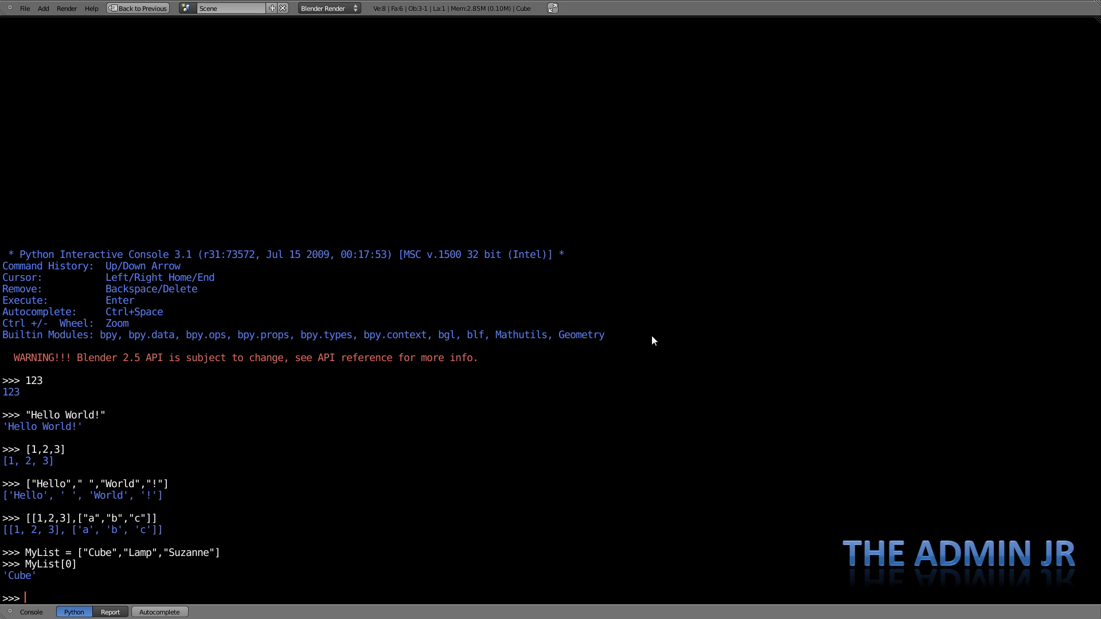
text(MyList[)
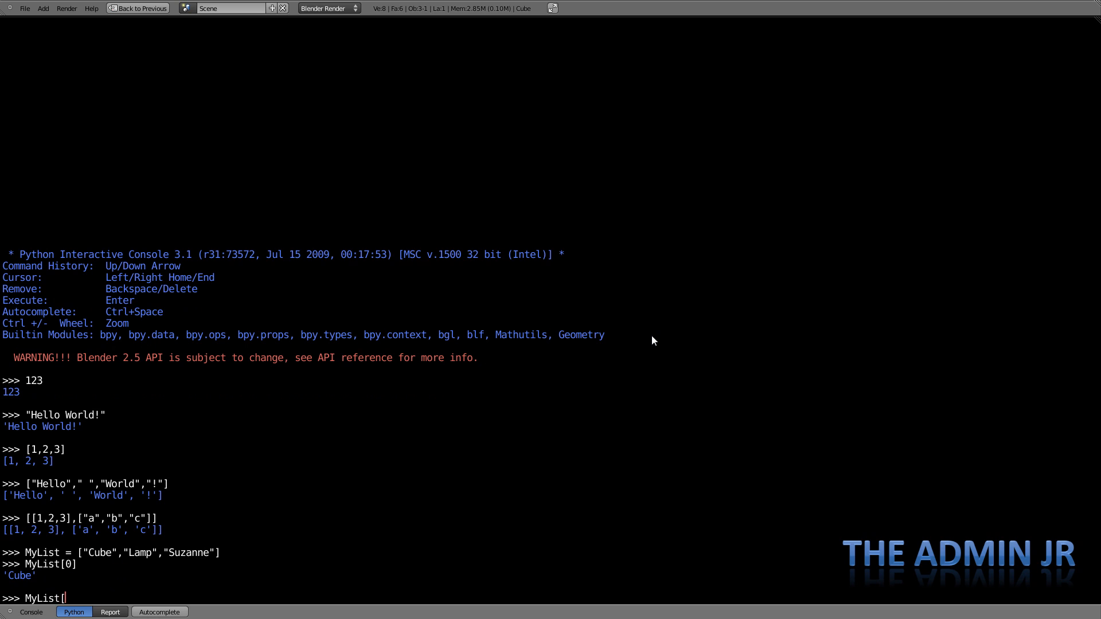
text(1)
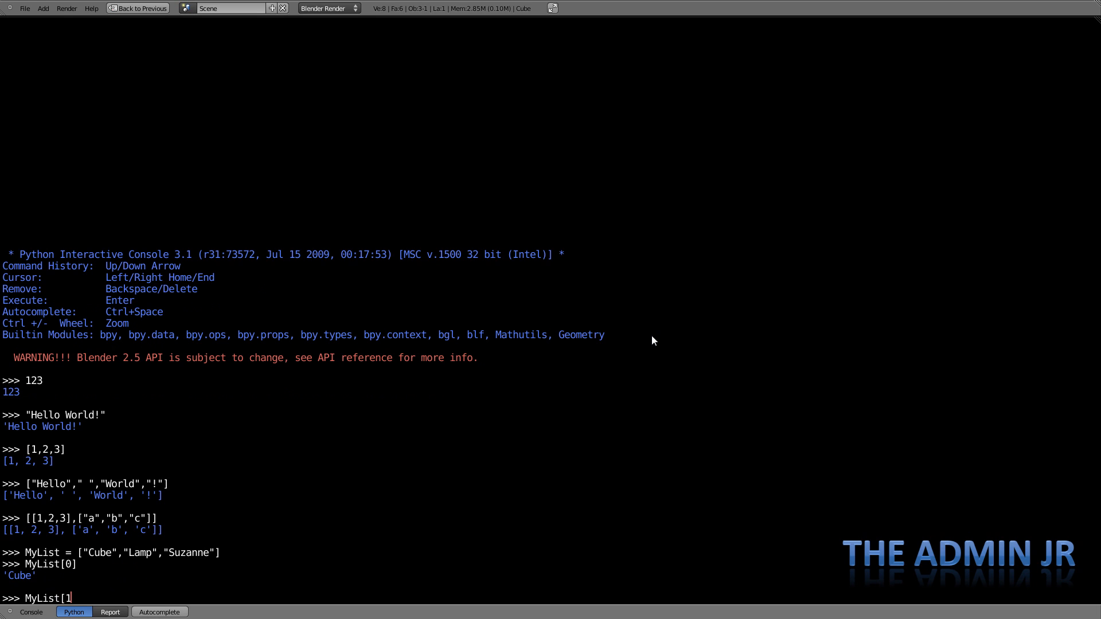
text(])
text(My)
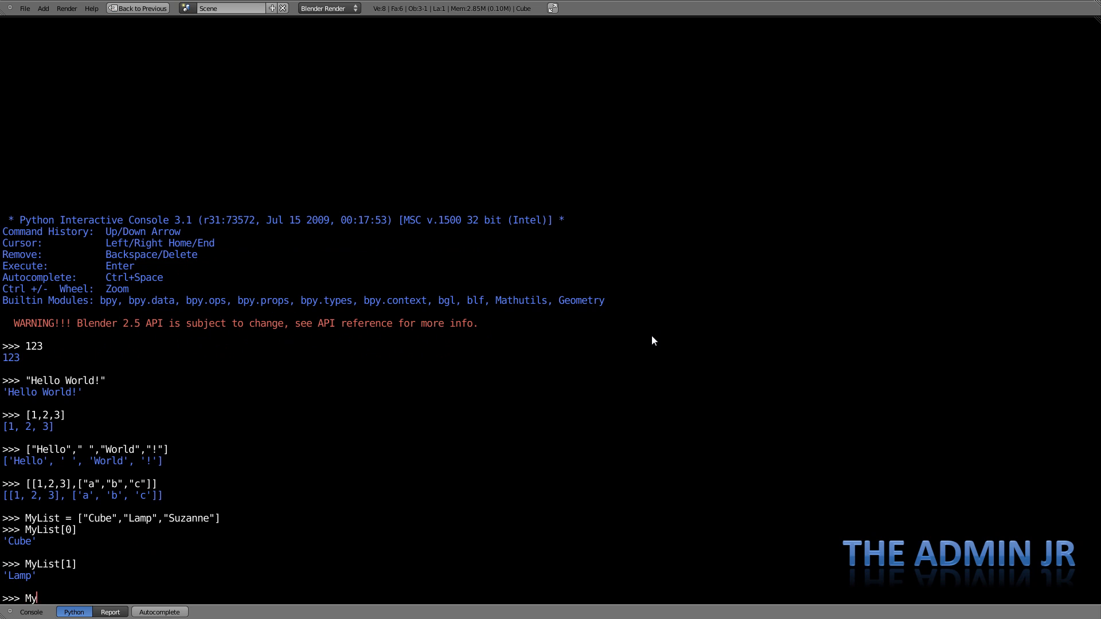
text(List[2)
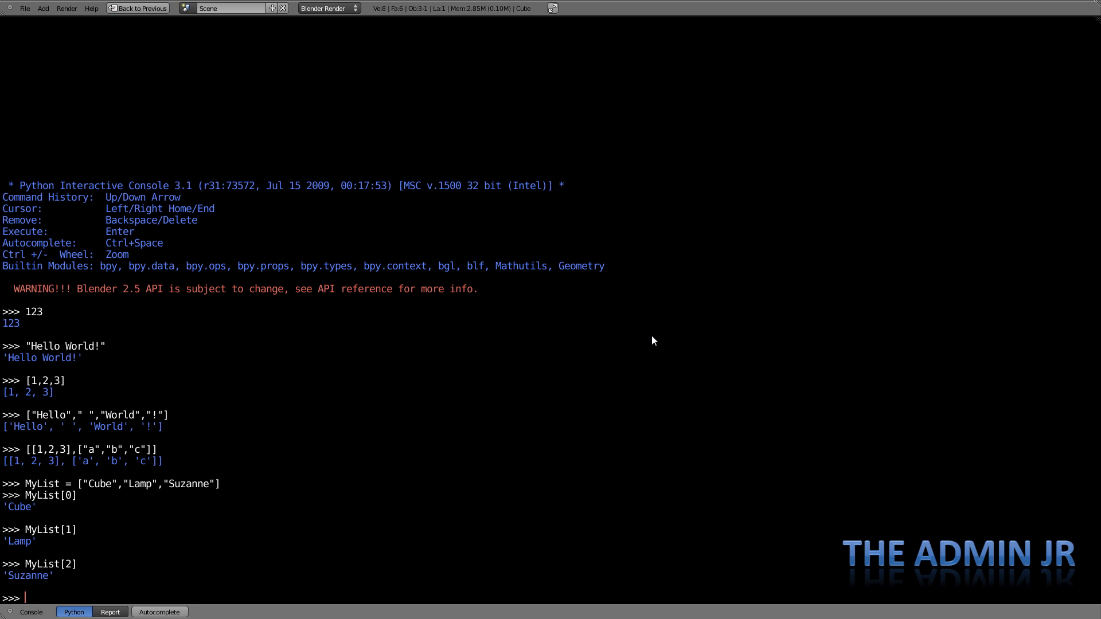
text(Tu)
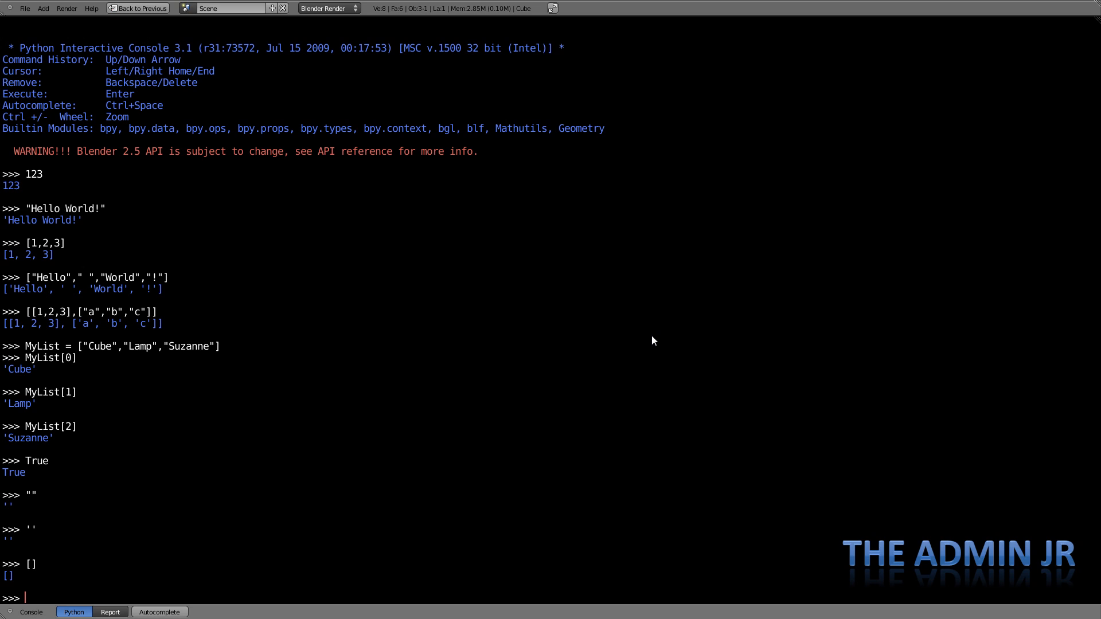
text([0)
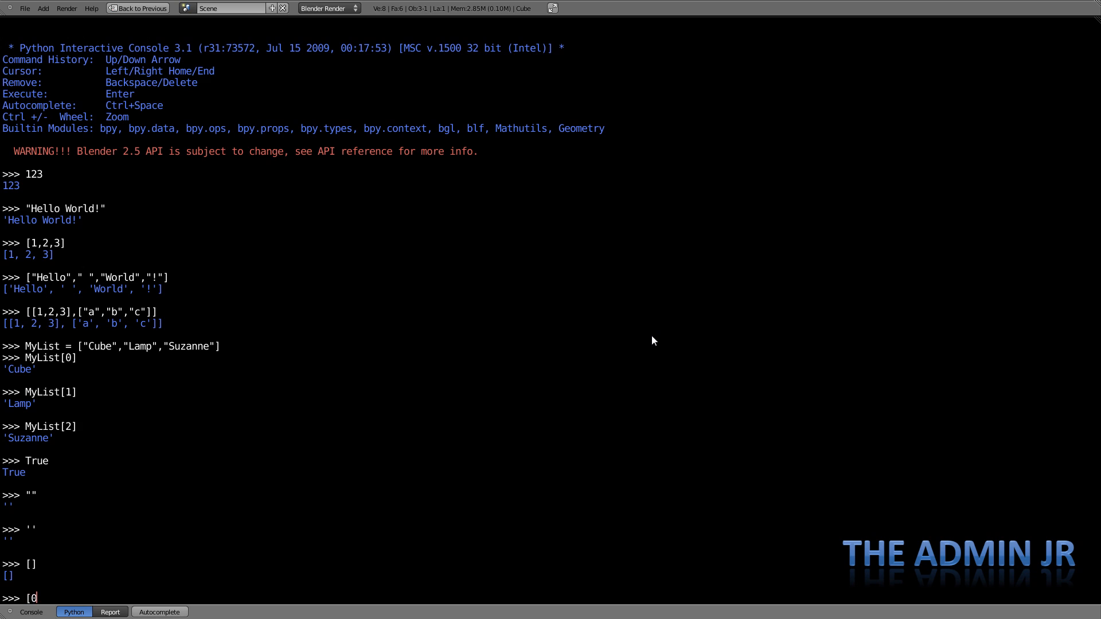